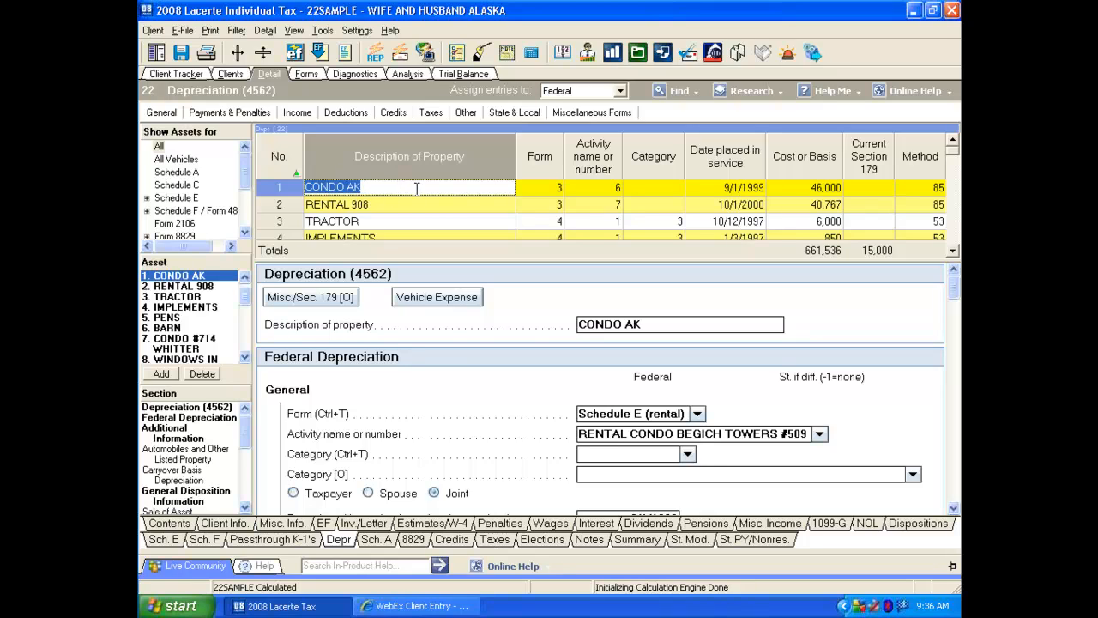
mouse_move(418, 187)
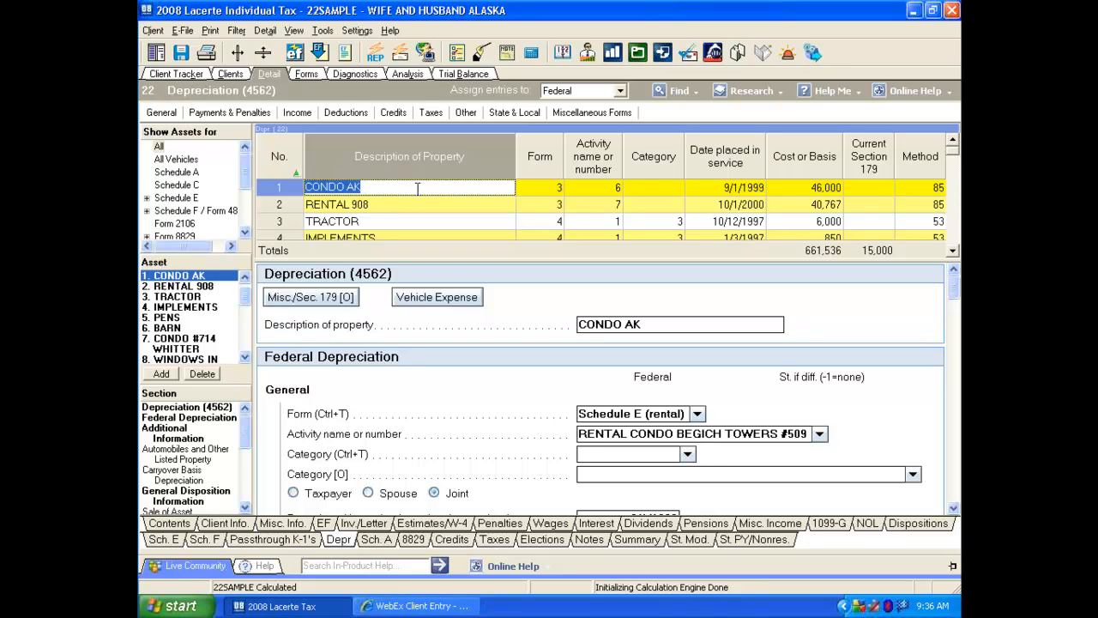
mouse_move(244, 432)
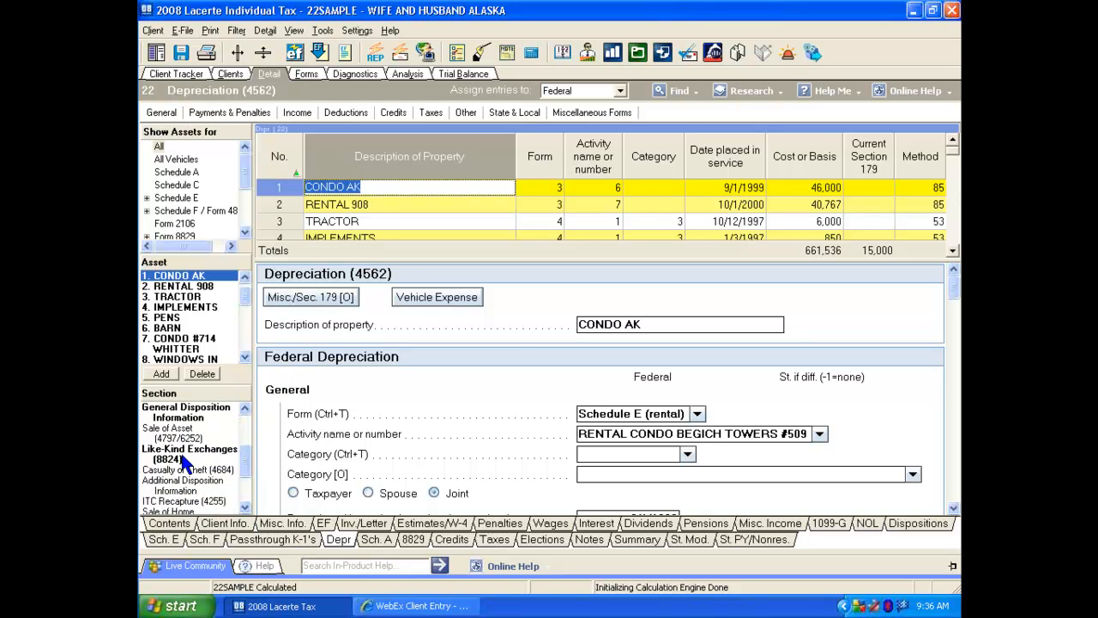
- Launch the Like-Kind Exchange Wizard from CONDO AK's Like-Kind Exchanges (8824) section
click(188, 450)
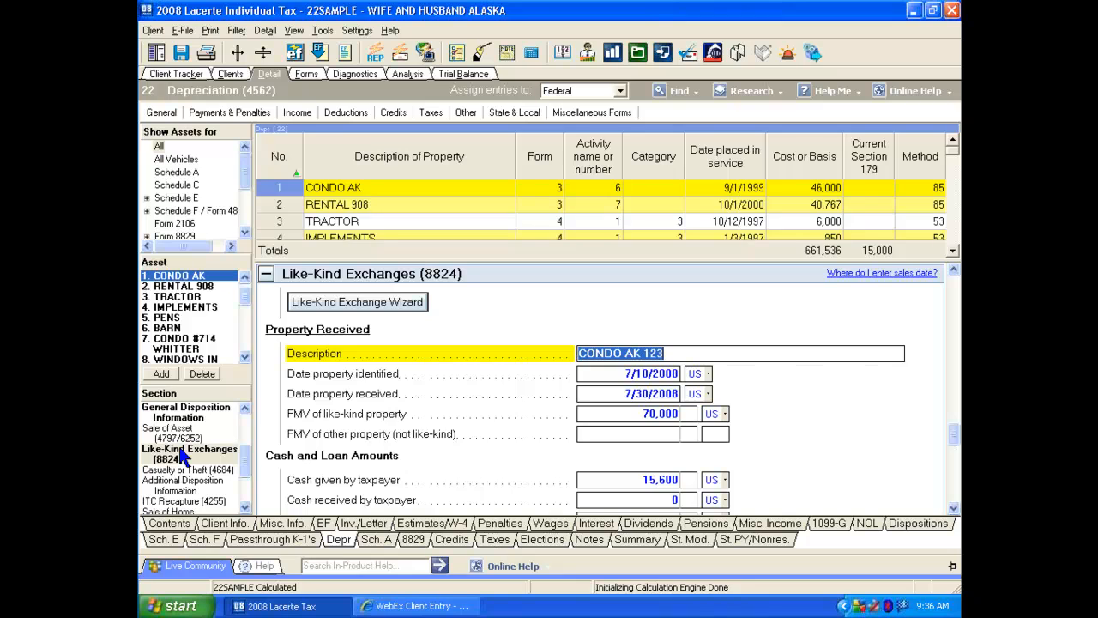
click(356, 302)
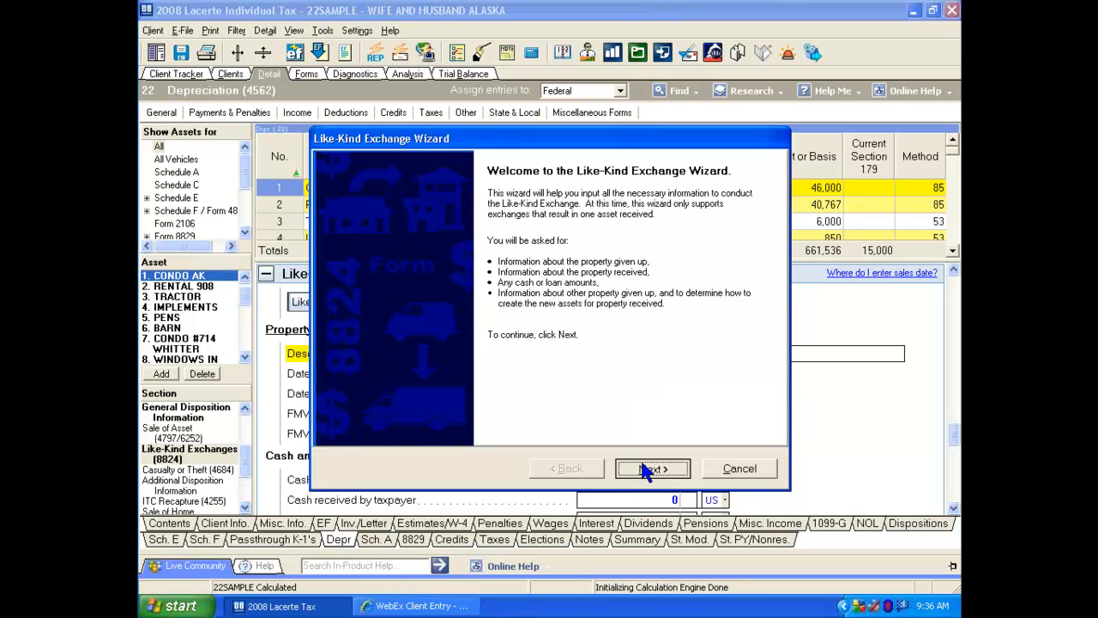
- Confirm CONDO AK as the property given up on 7/1/2008 and advance to received-property details
click(651, 467)
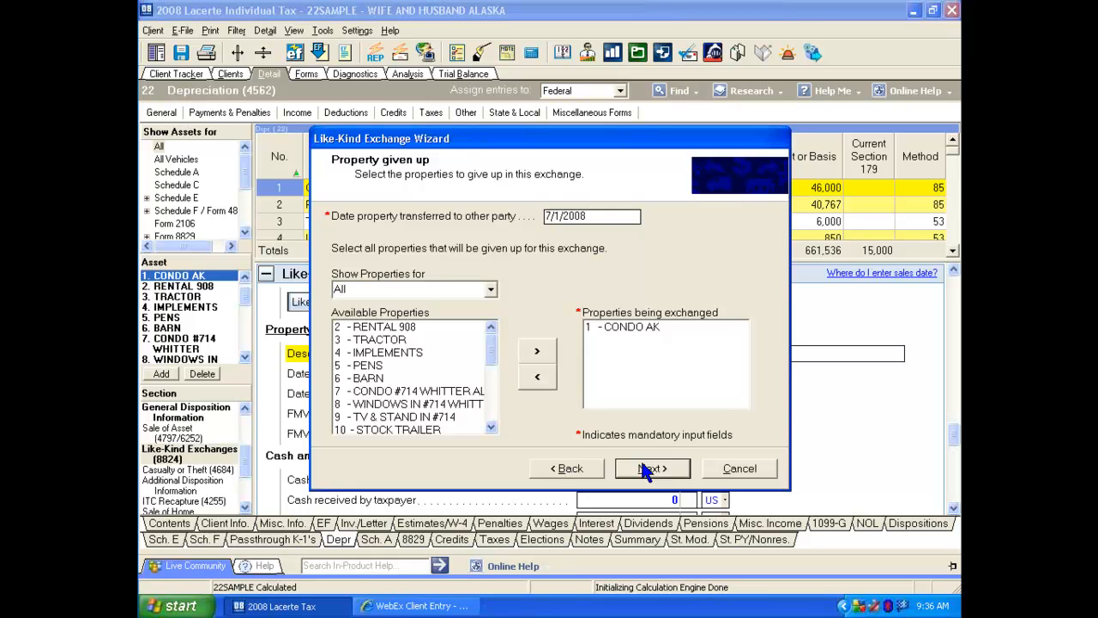
mouse_move(535, 221)
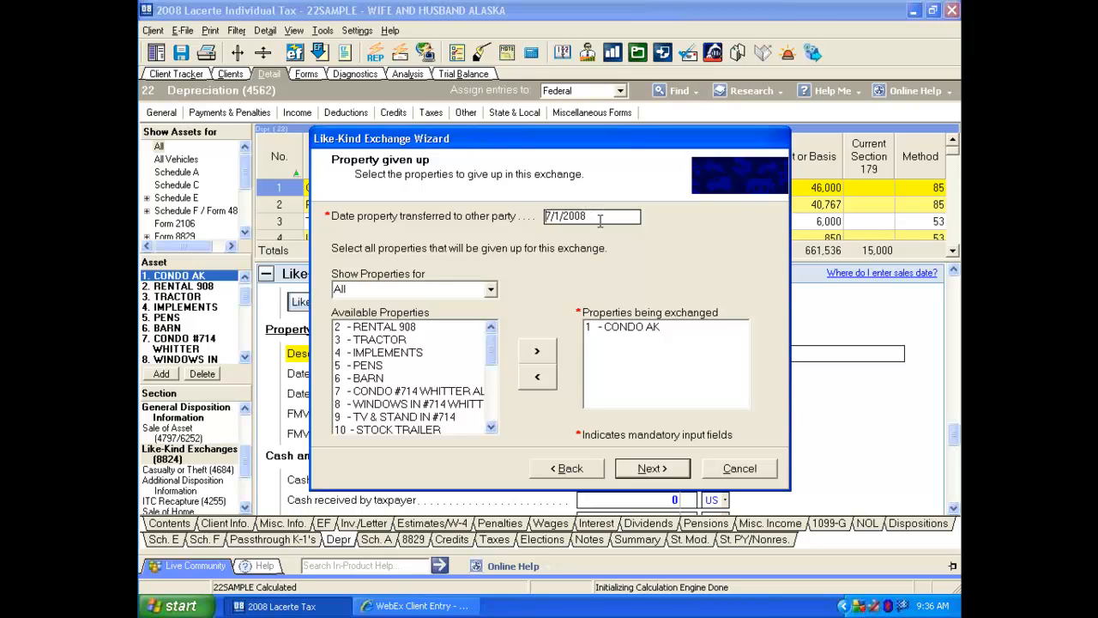
mouse_move(655, 336)
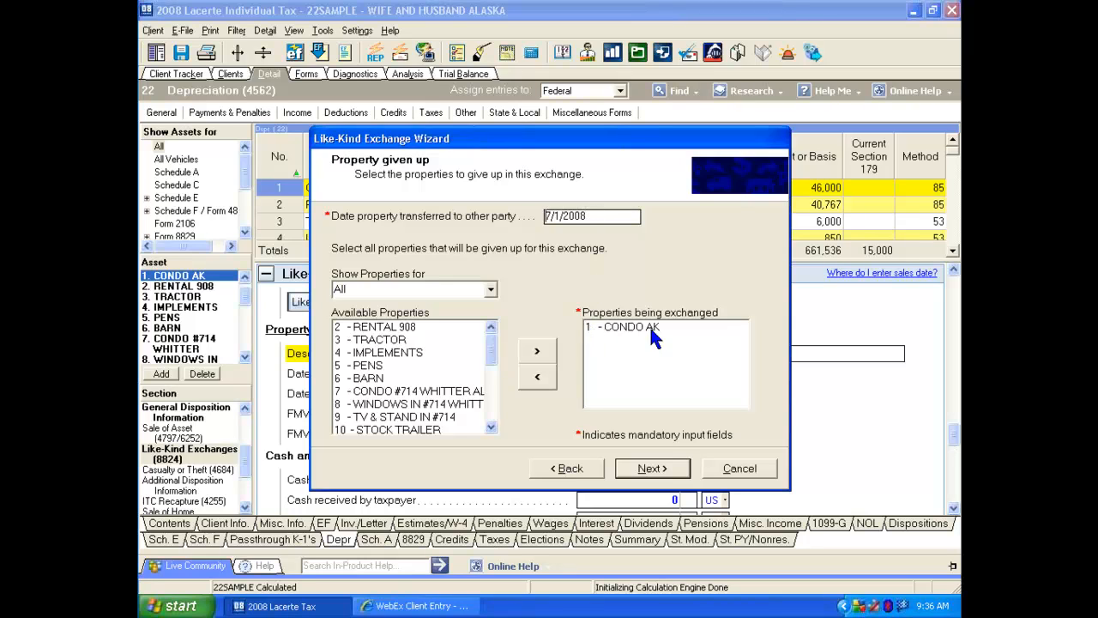
mouse_move(669, 339)
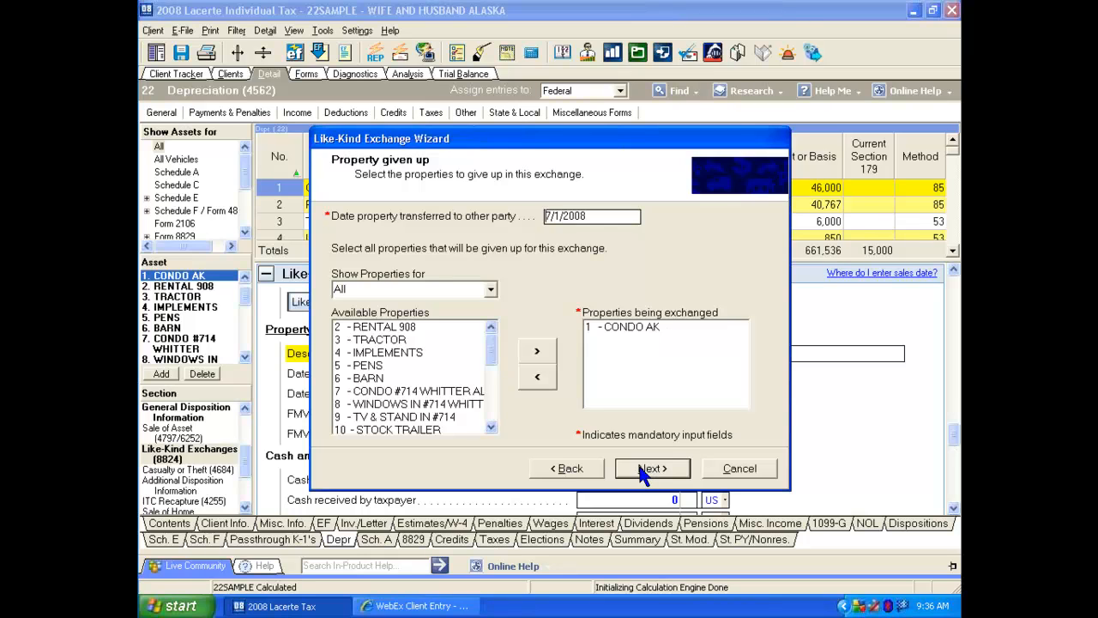
click(652, 466)
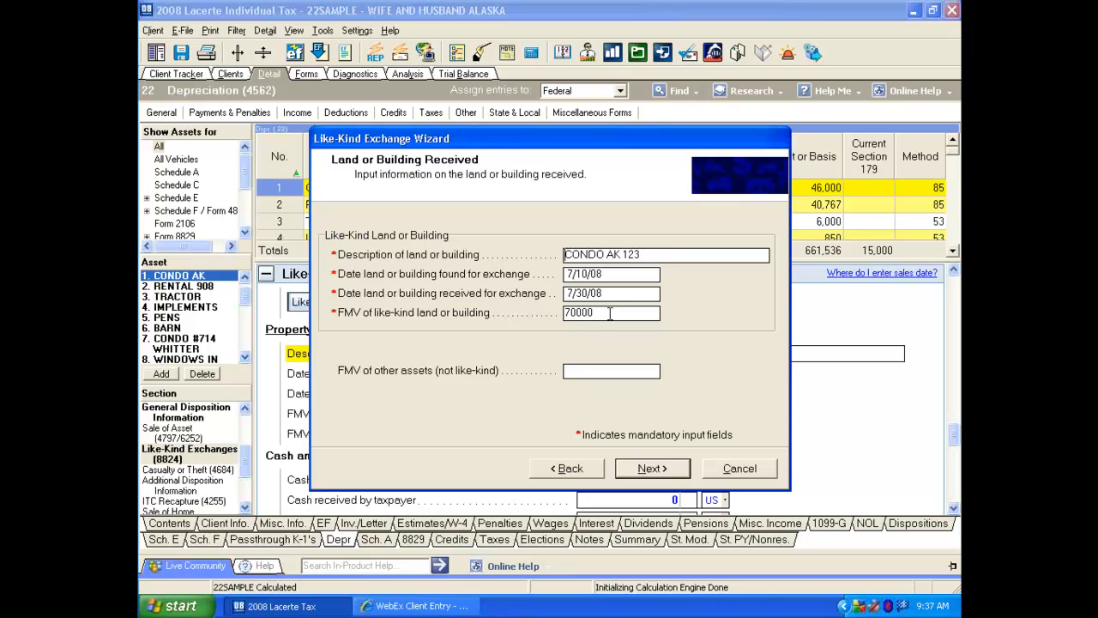
mouse_move(649, 462)
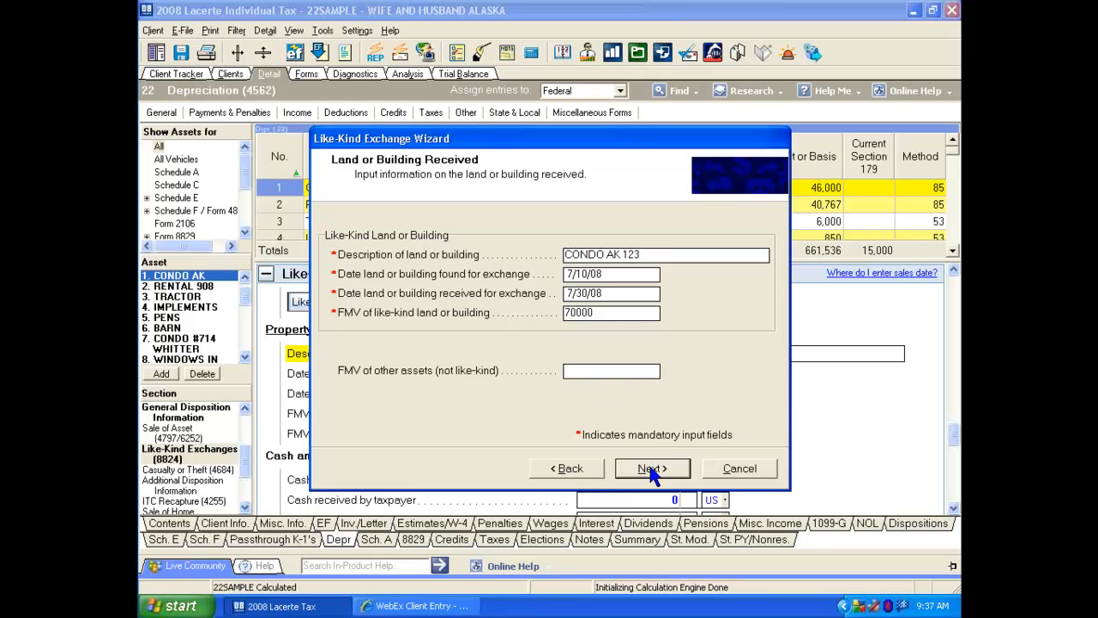
- Accept received CONDO AK 123, down payments of 15600 and sale expenses of 3000 as shown
click(652, 466)
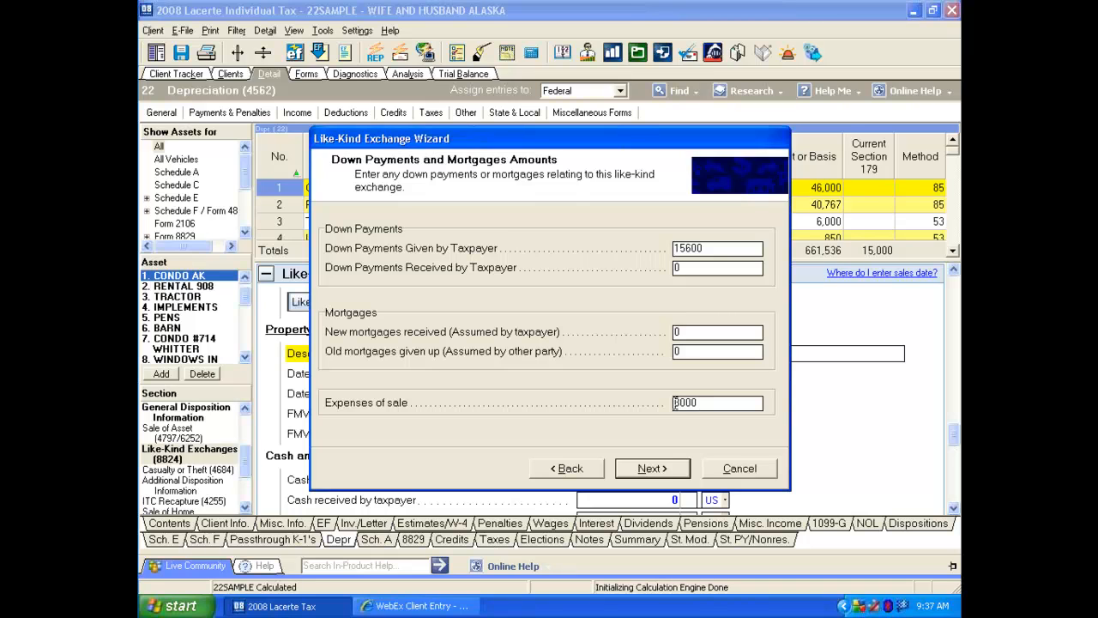
click(652, 466)
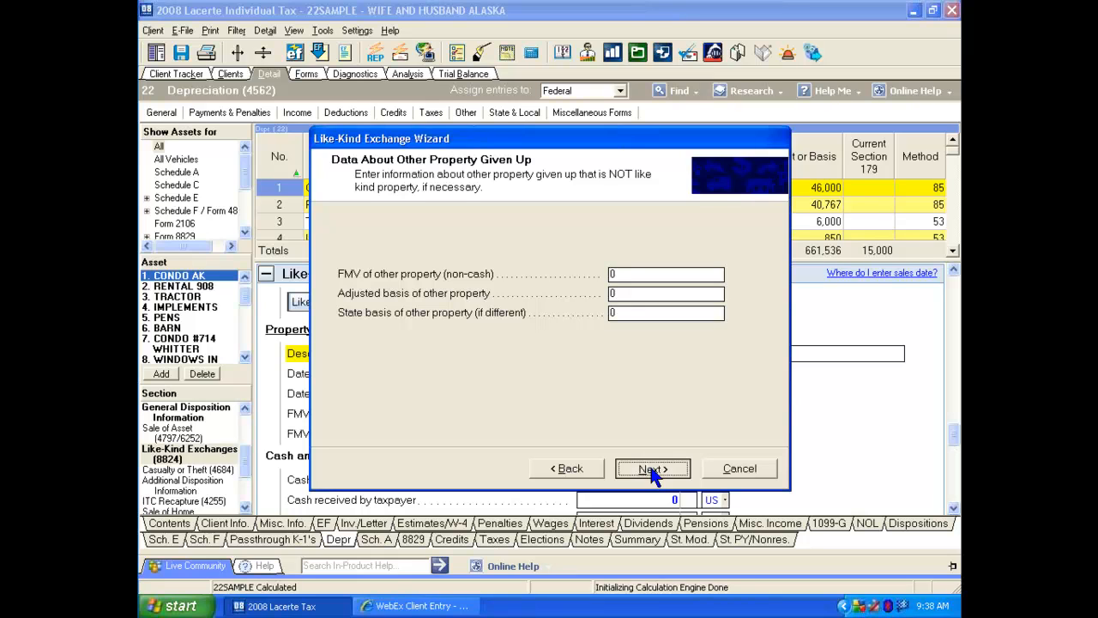
click(652, 469)
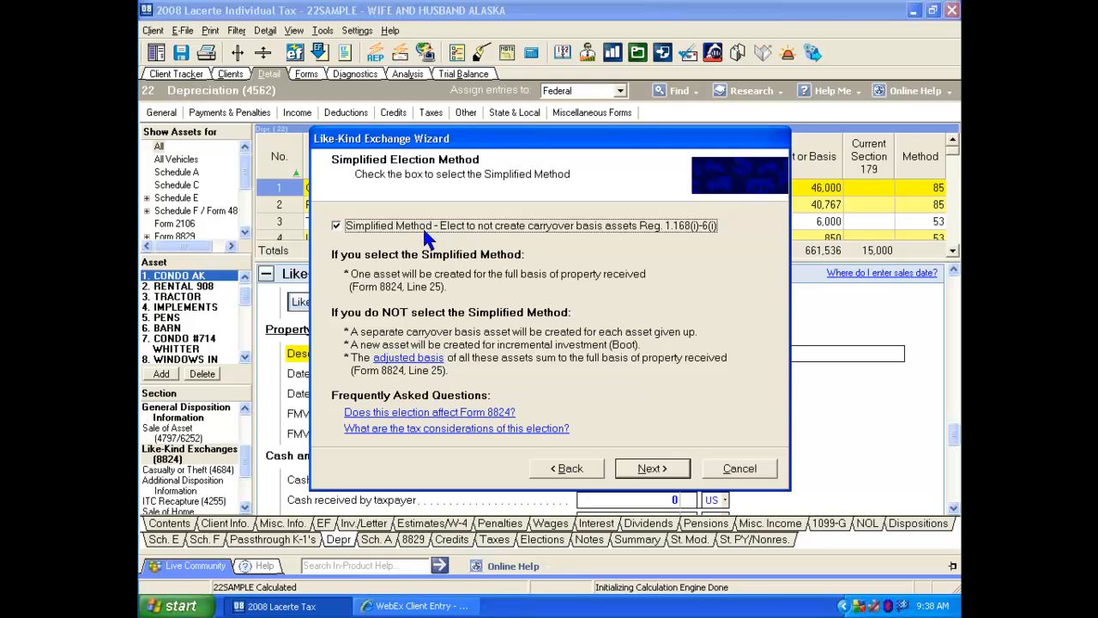
- Keep the simplified election details, review the exchange summary and finish the wizard
click(652, 466)
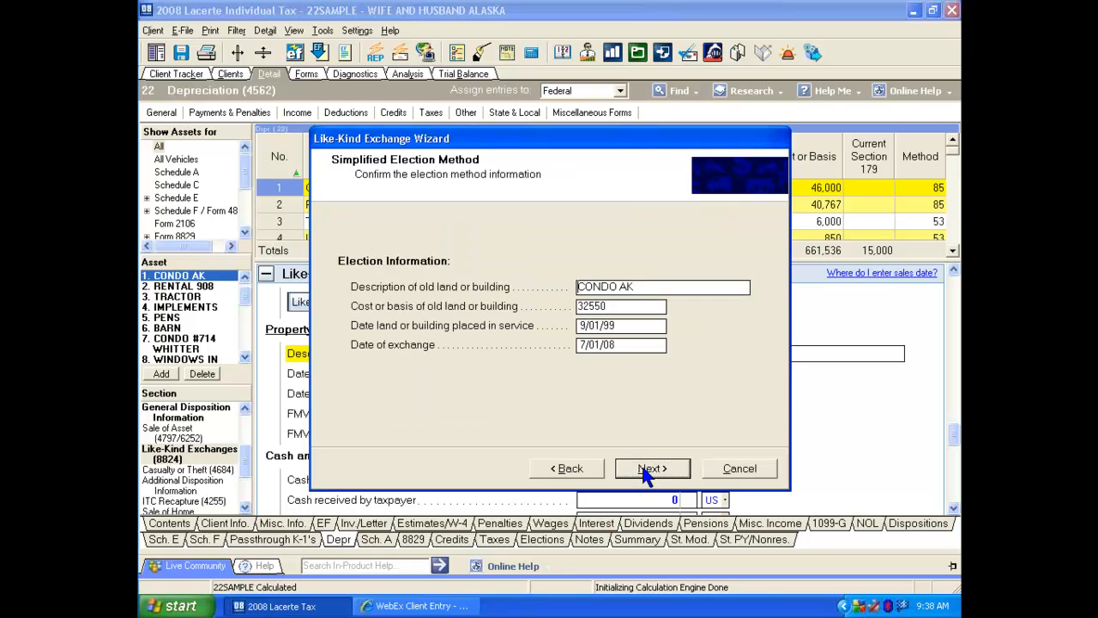
mouse_move(655, 453)
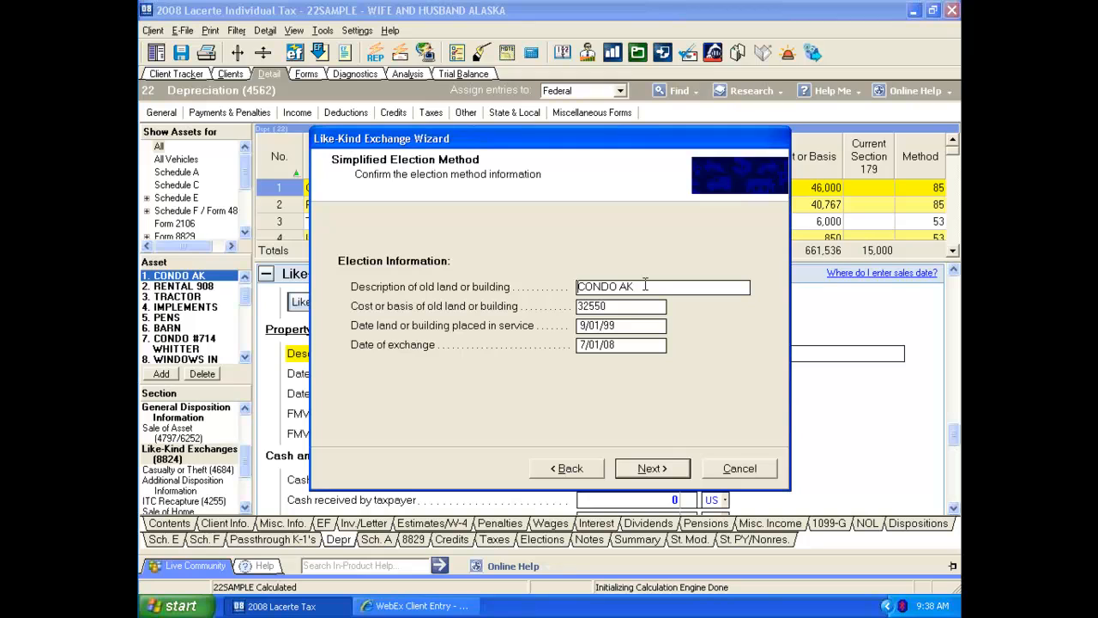
mouse_move(597, 326)
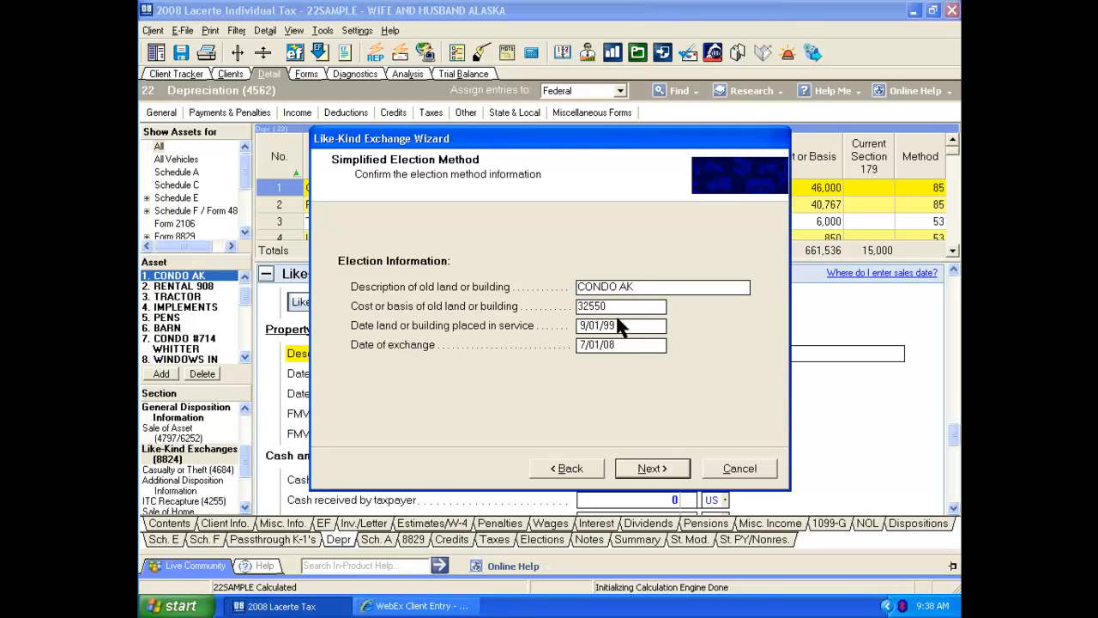
mouse_move(641, 368)
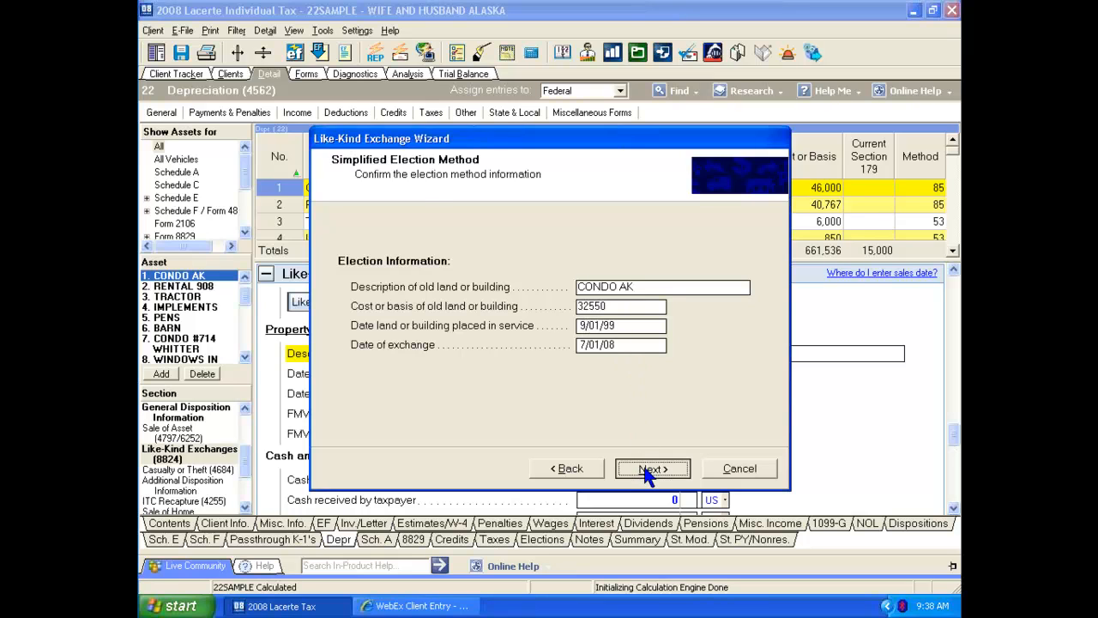
click(652, 466)
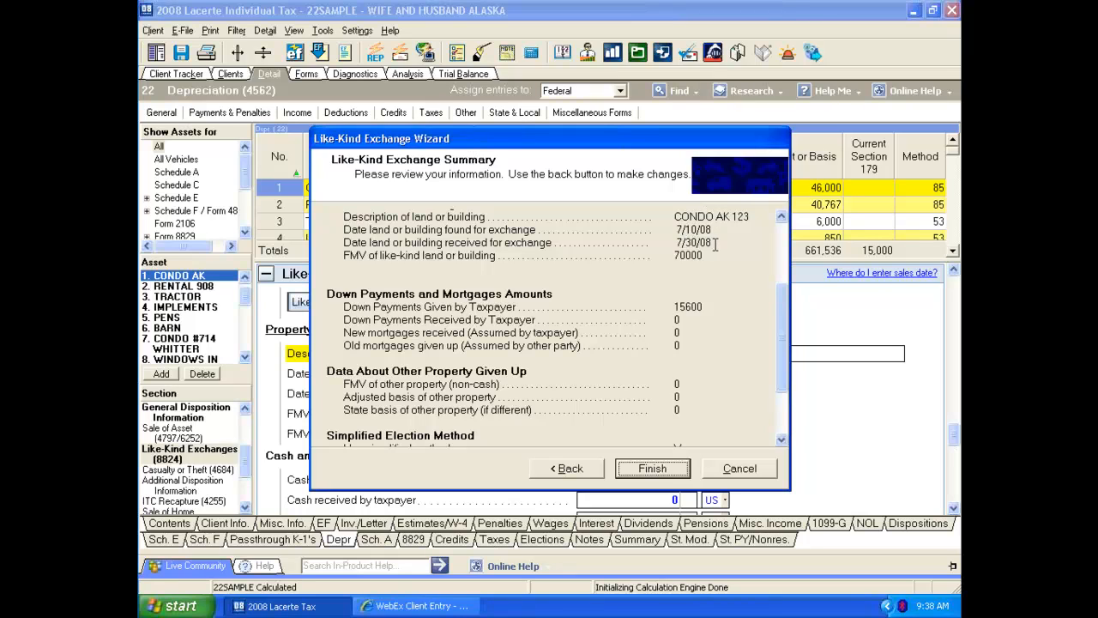
mouse_move(727, 312)
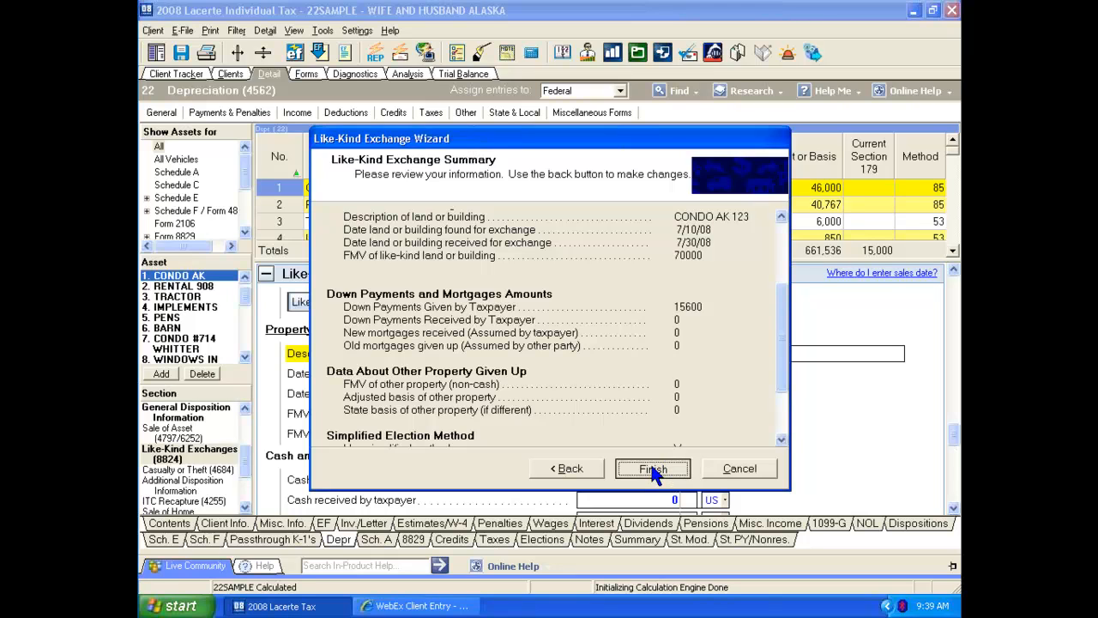
click(652, 467)
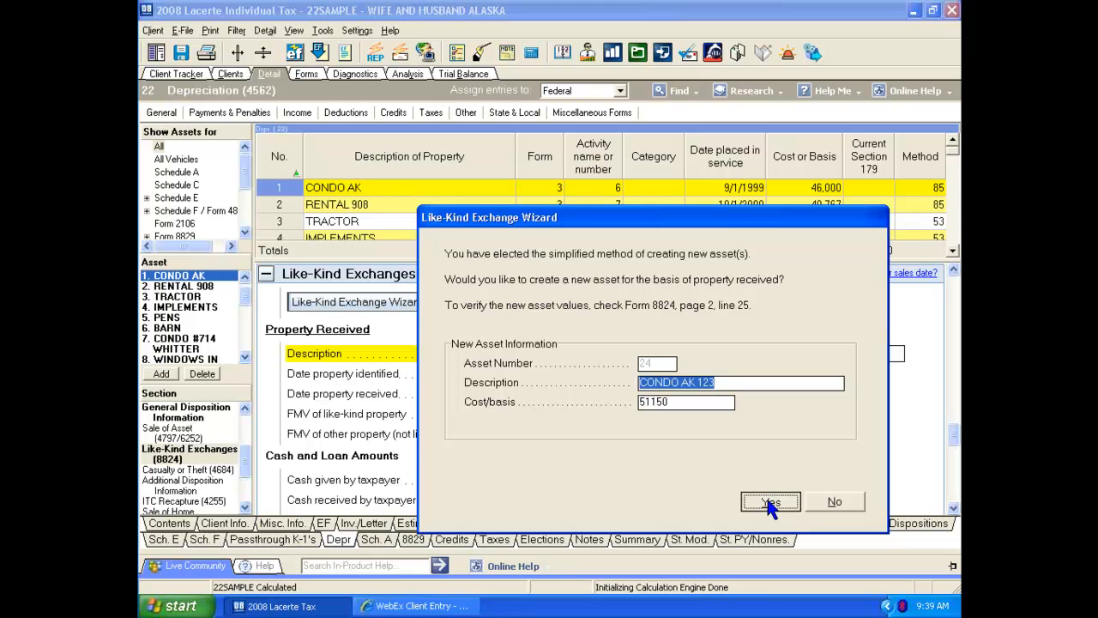
- Create new asset 24, CONDO AK 123, with cost basis 51,150 placed in service 7/30/2008
click(768, 501)
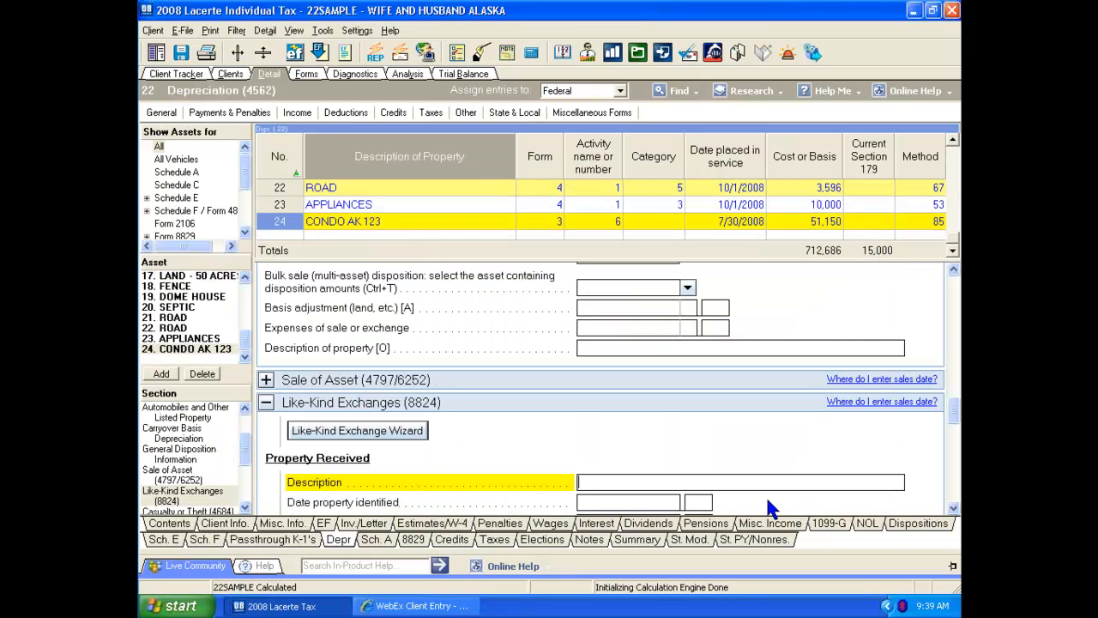
mouse_move(393, 419)
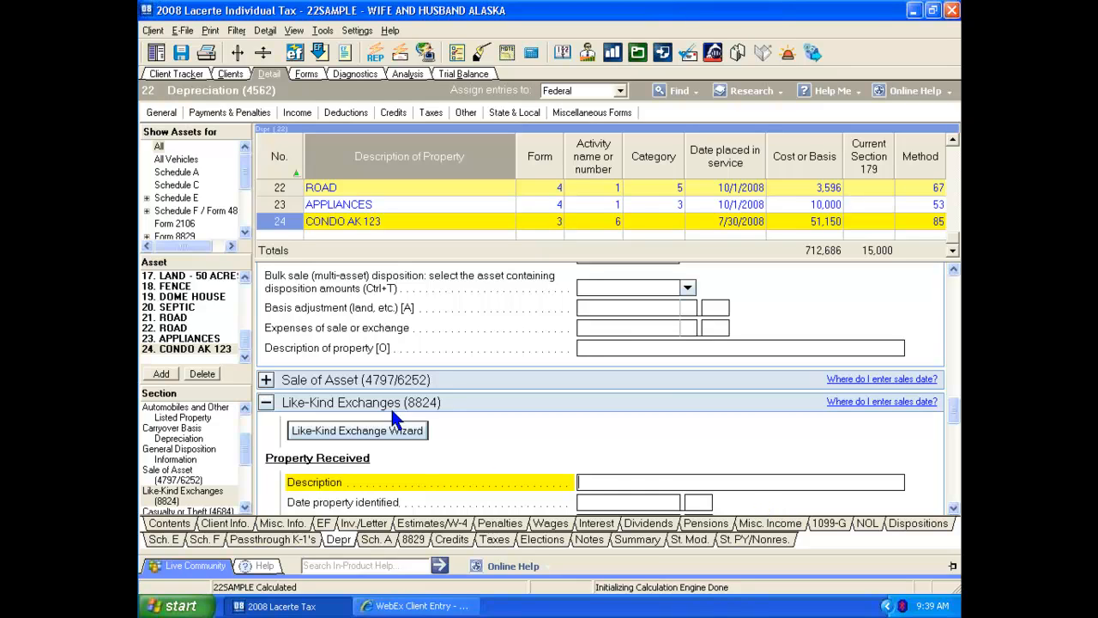
mouse_move(300, 77)
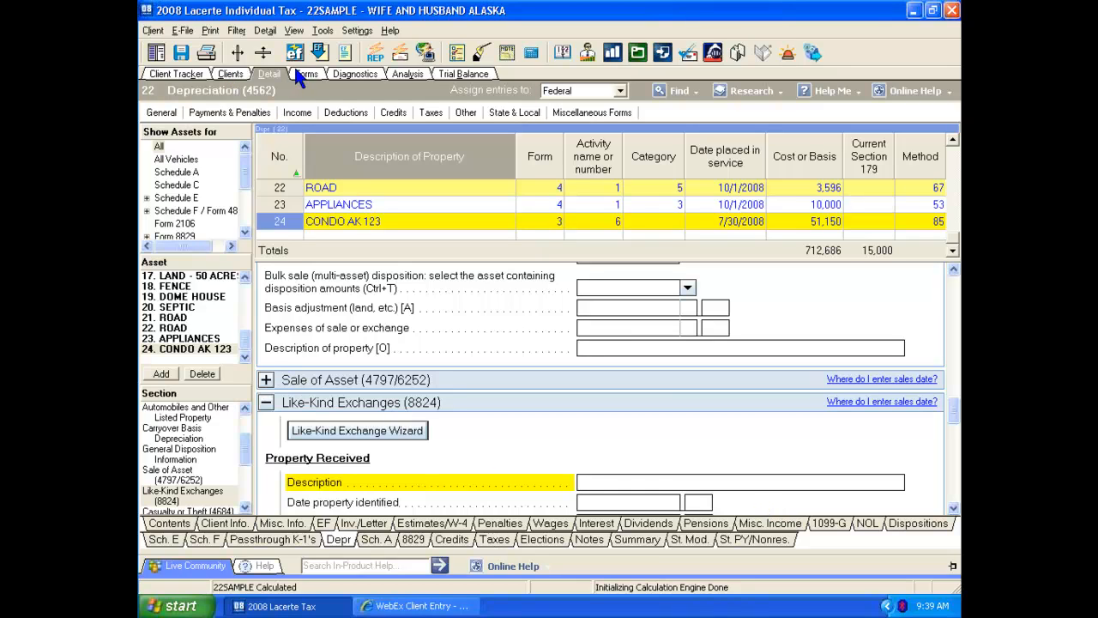
- Review Form 8824 pages 1 and 2 showing realized gain 18,850 and new basis 51,150
click(306, 73)
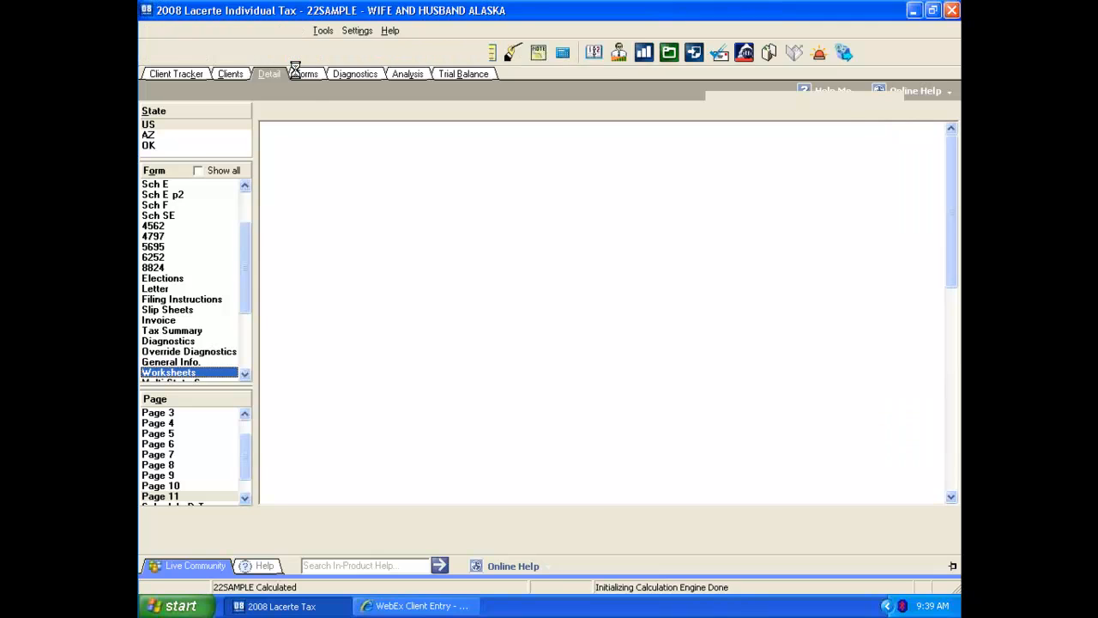
click(305, 72)
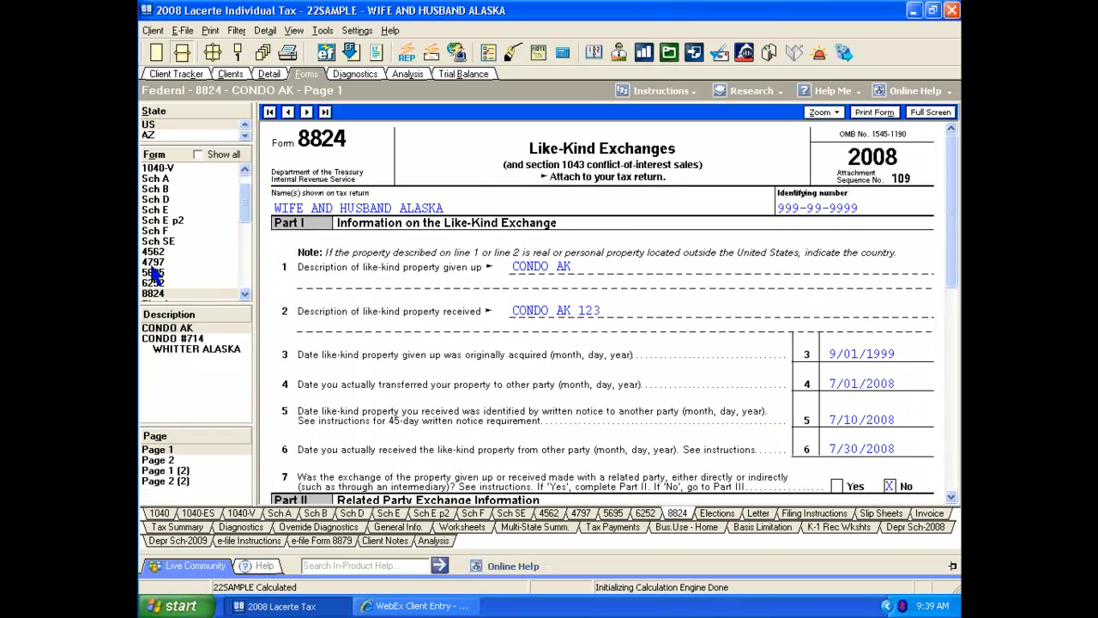
mouse_move(479, 180)
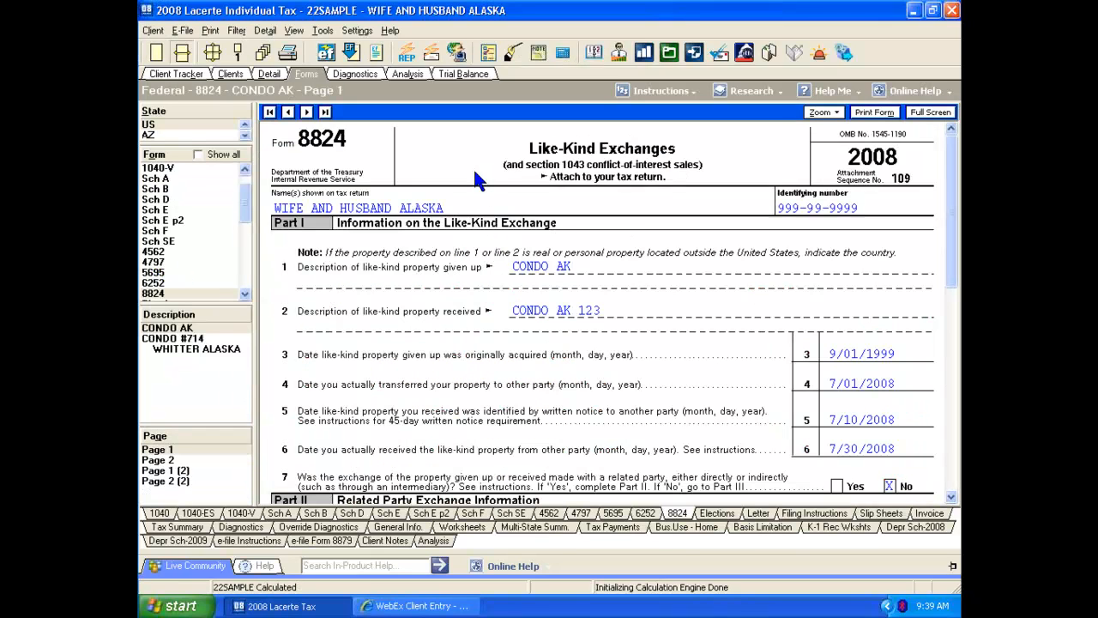
mouse_move(641, 240)
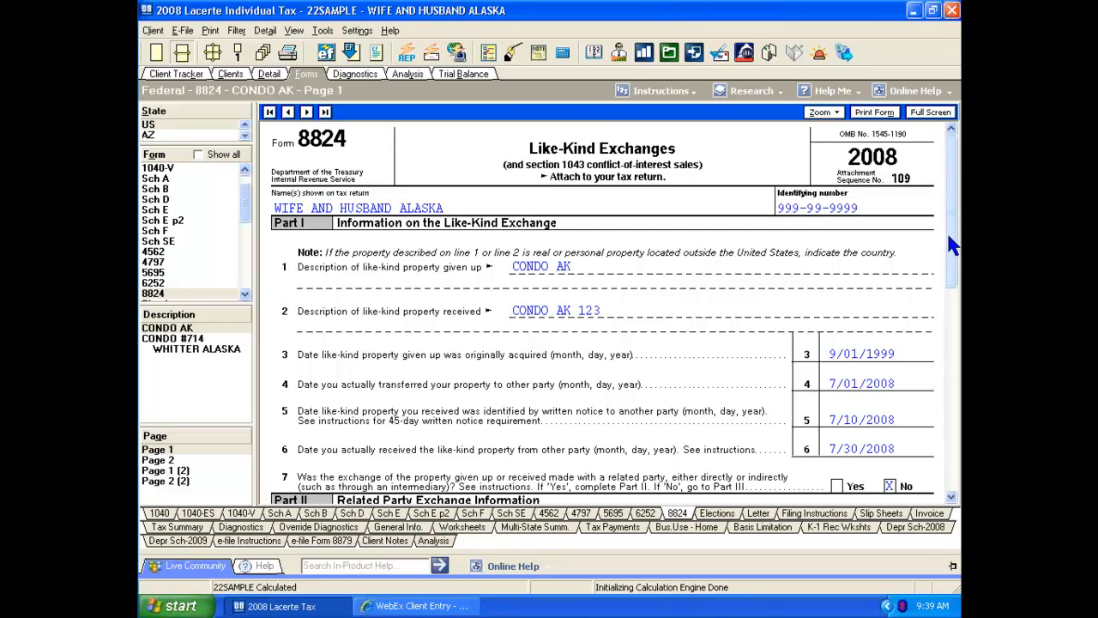
scroll(down, 3)
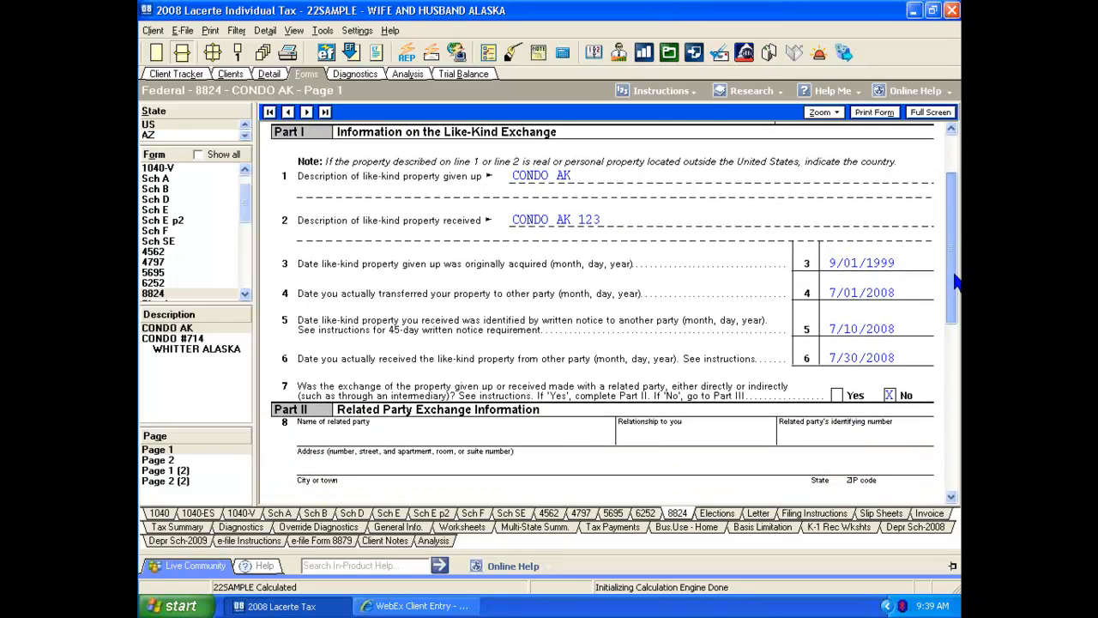
scroll(down, 3)
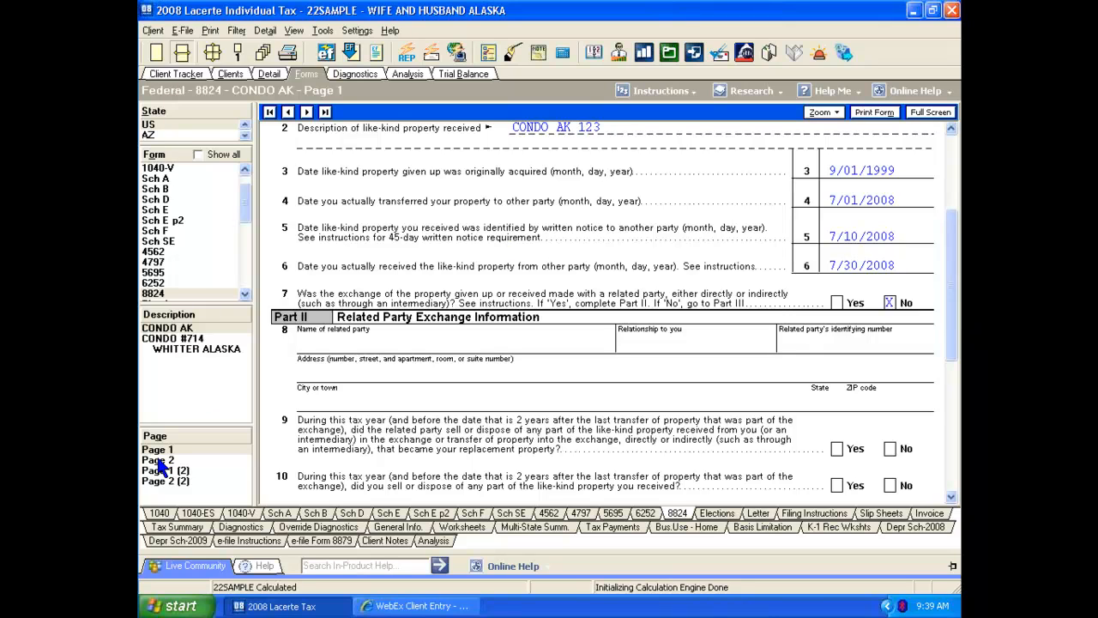
click(158, 459)
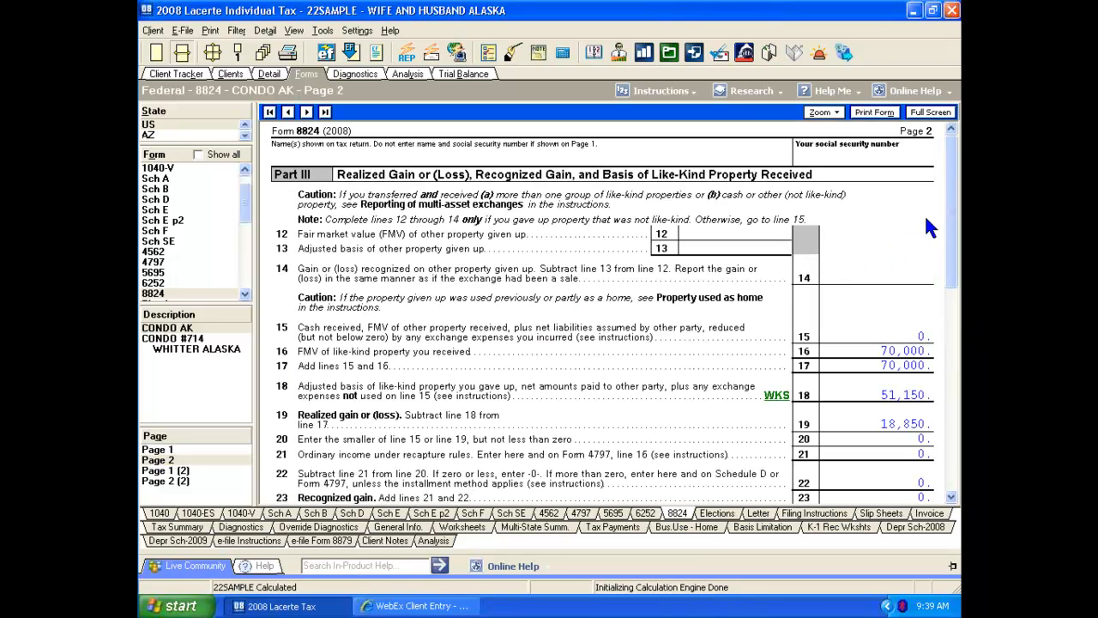
scroll(down, 3)
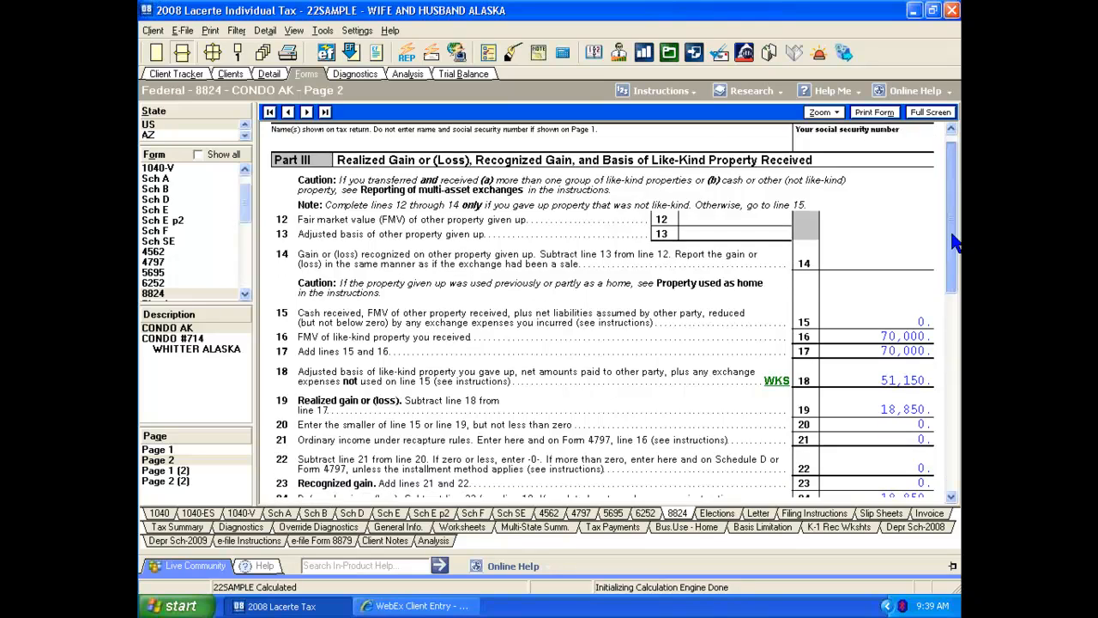
scroll(down, 3)
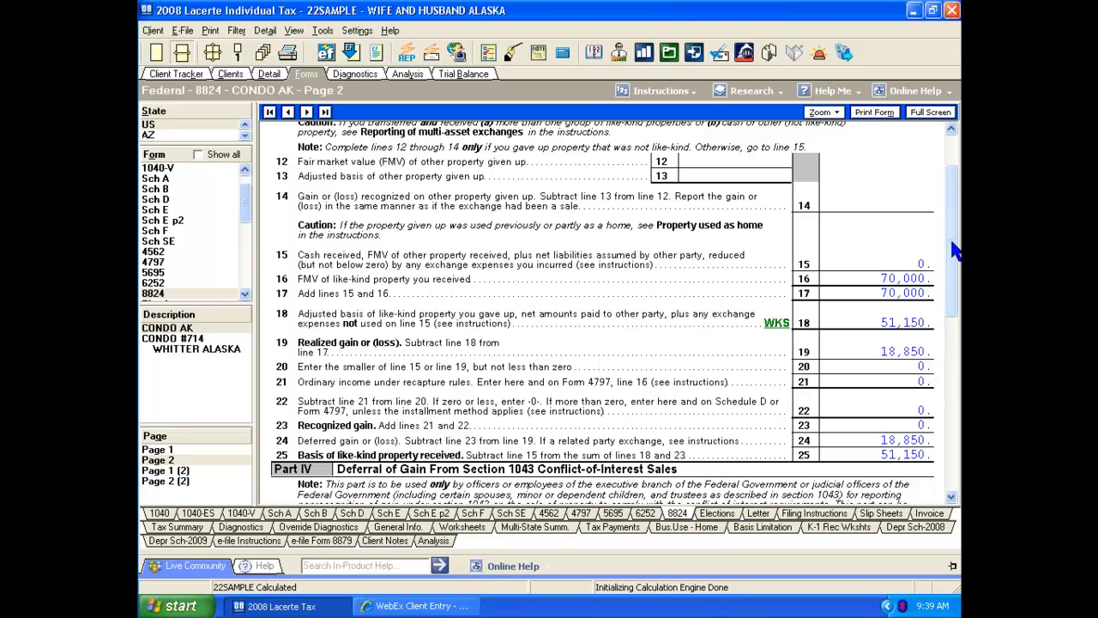
mouse_move(244, 219)
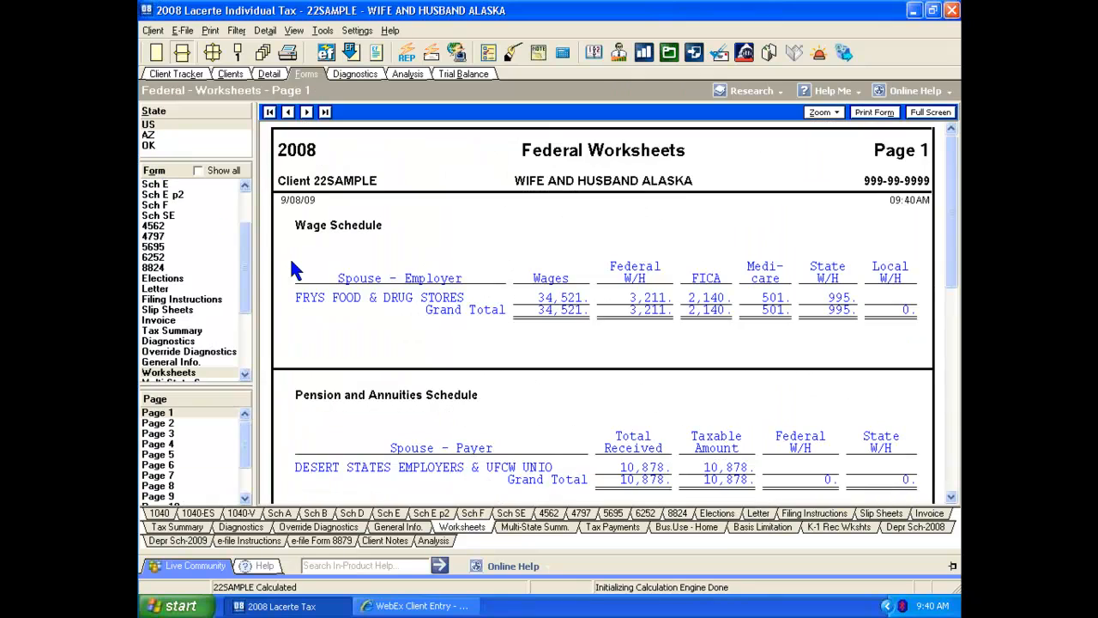
mouse_move(240, 450)
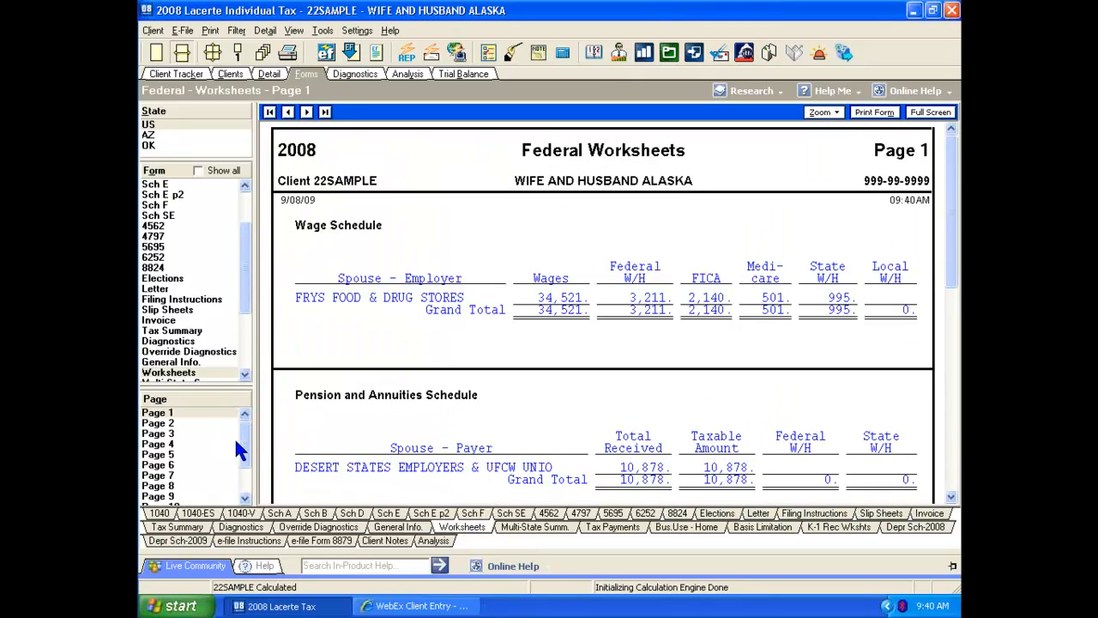
- Scroll through the page 11 Adjusted Basis of Like-Kind Property worksheet for CONDO AK 123
scroll(down, 3)
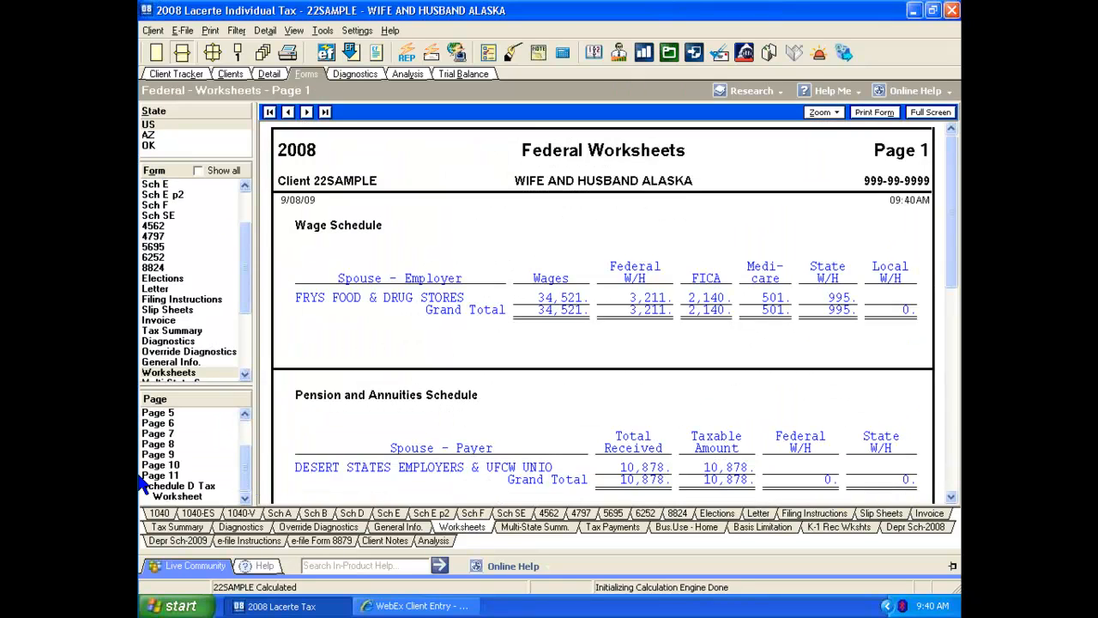
click(159, 474)
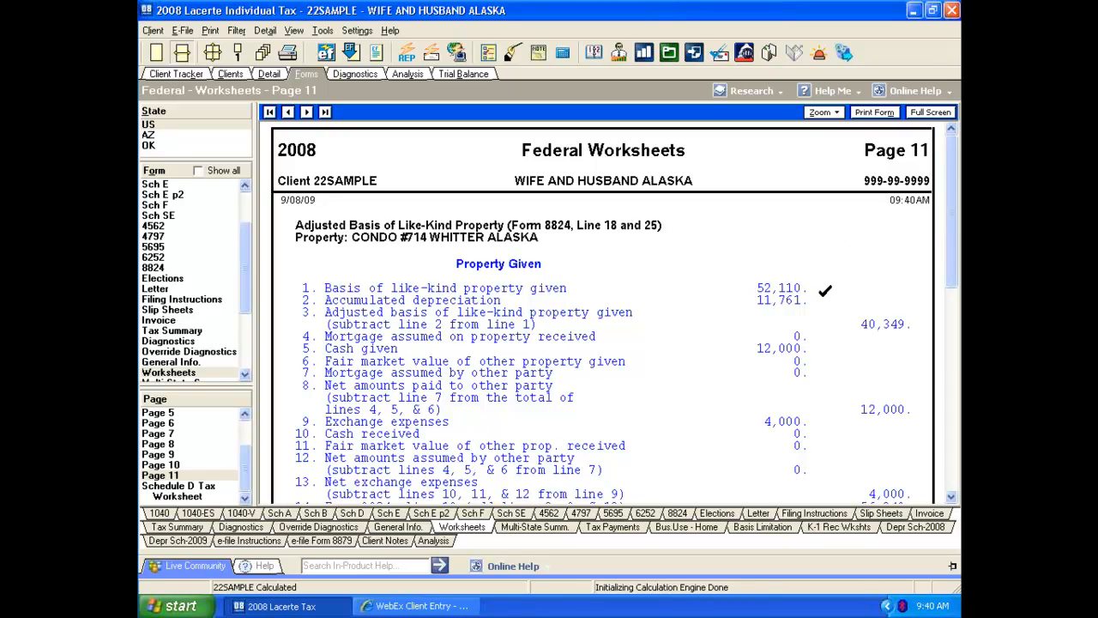
mouse_move(935, 266)
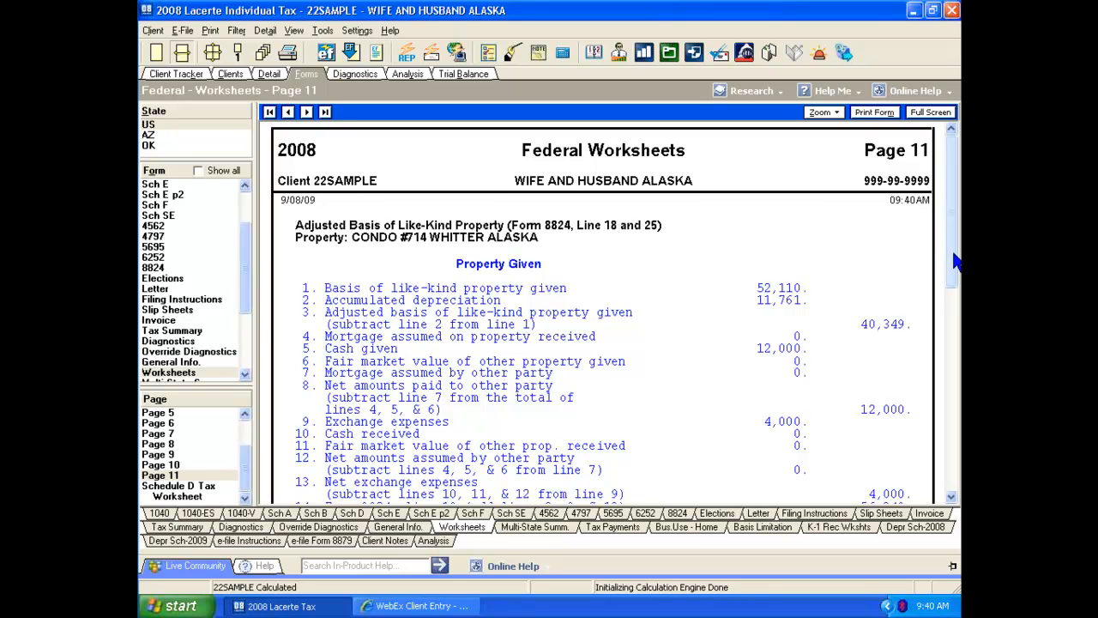
scroll(down, 3)
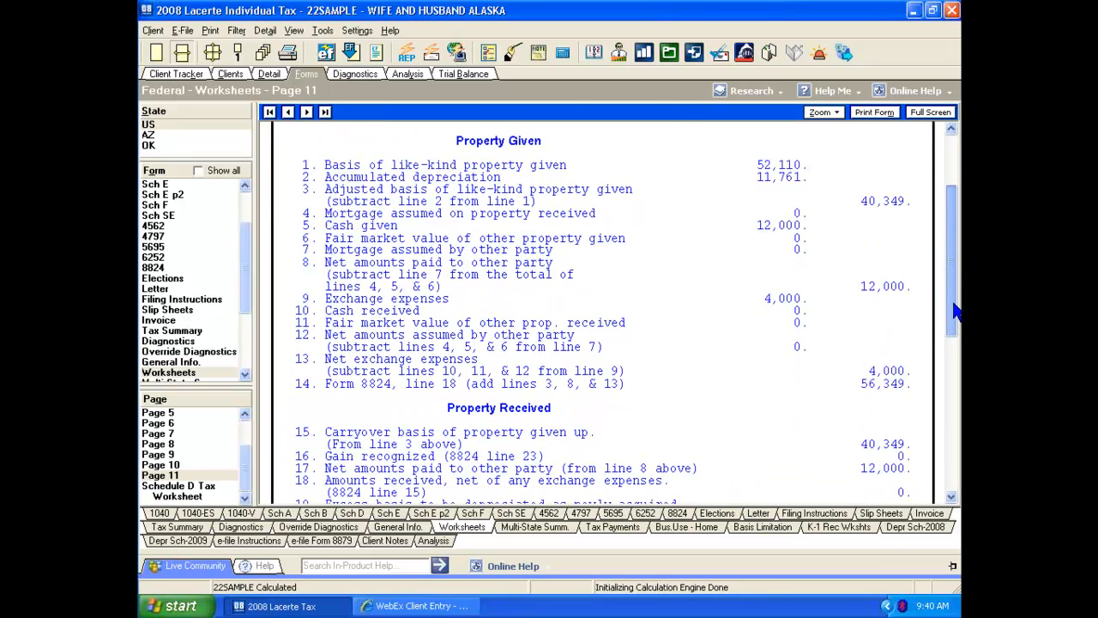
scroll(down, 3)
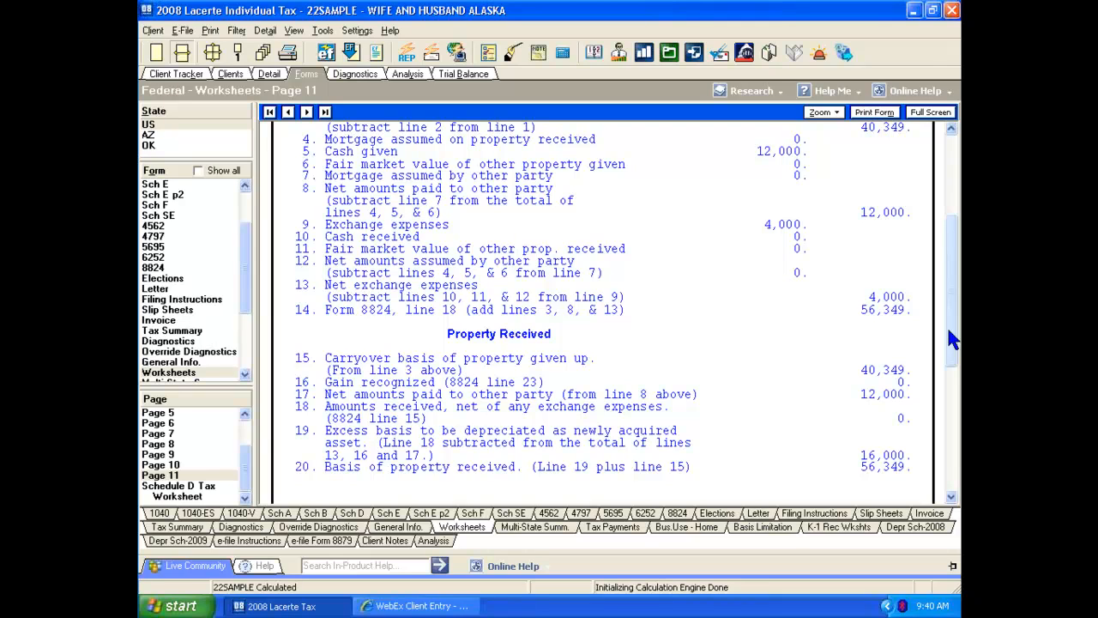
mouse_move(237, 432)
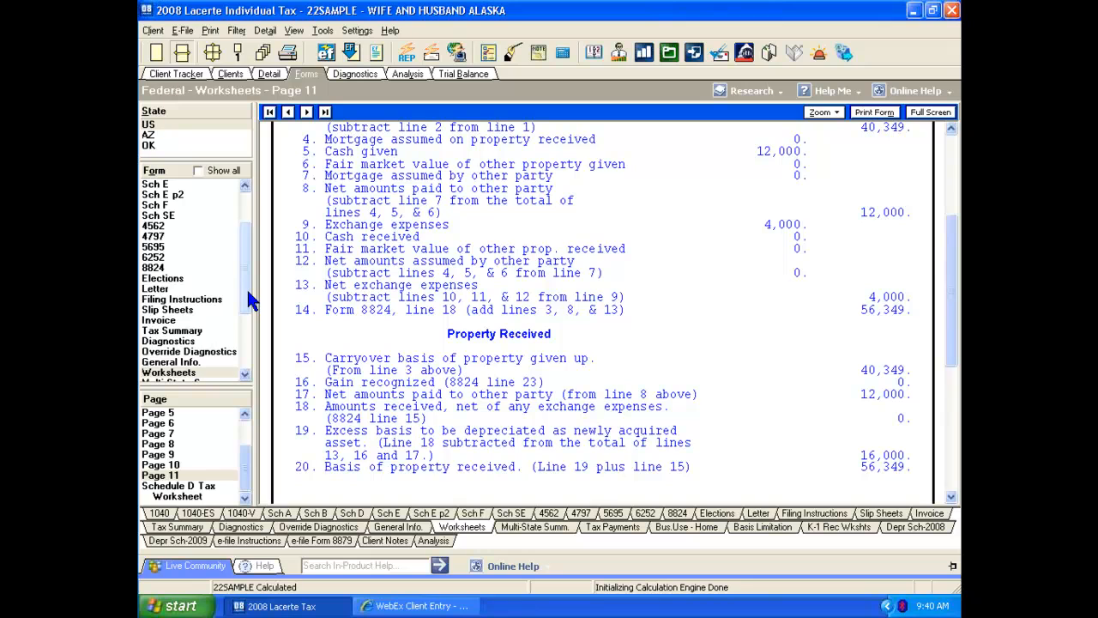
scroll(down, 3)
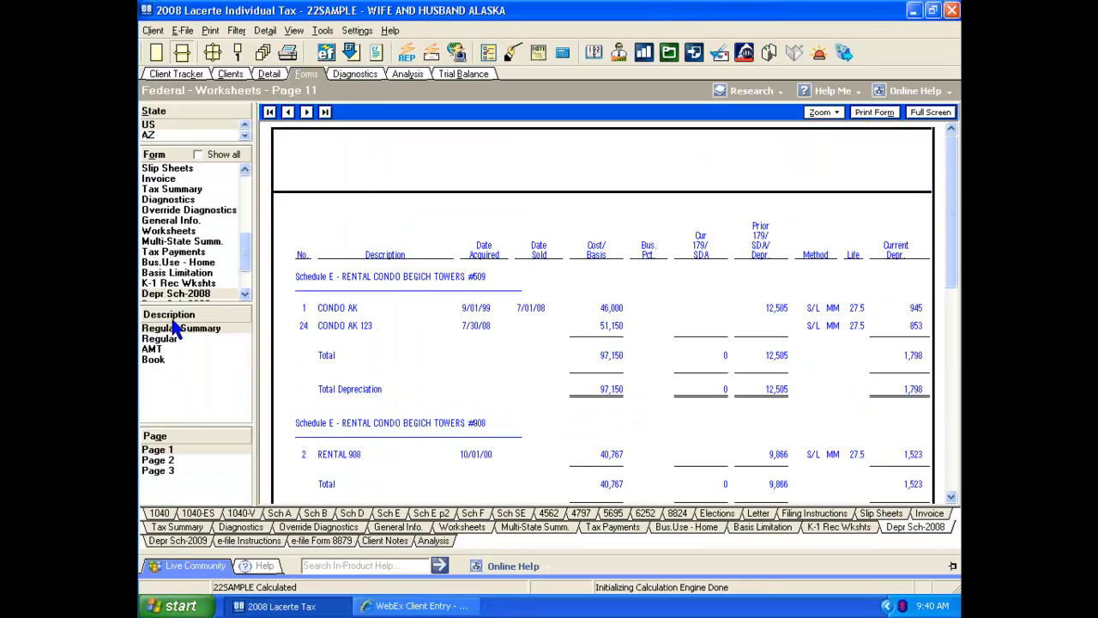
- Display the Regular Summary depreciation schedule listing CONDO AK 123 at 51,150 basis
click(182, 328)
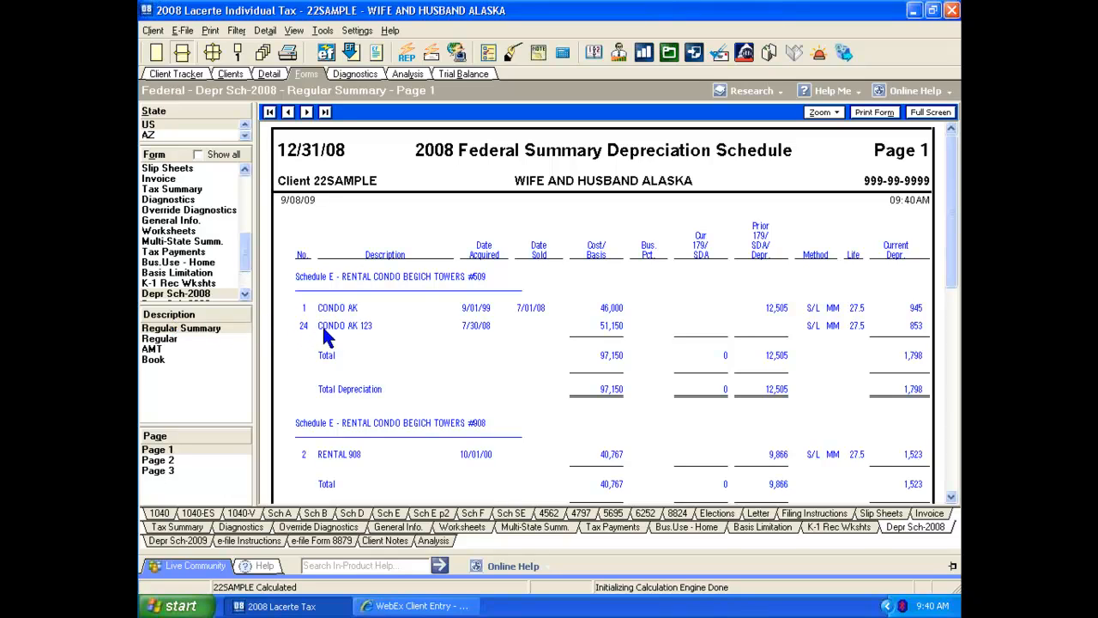
mouse_move(667, 339)
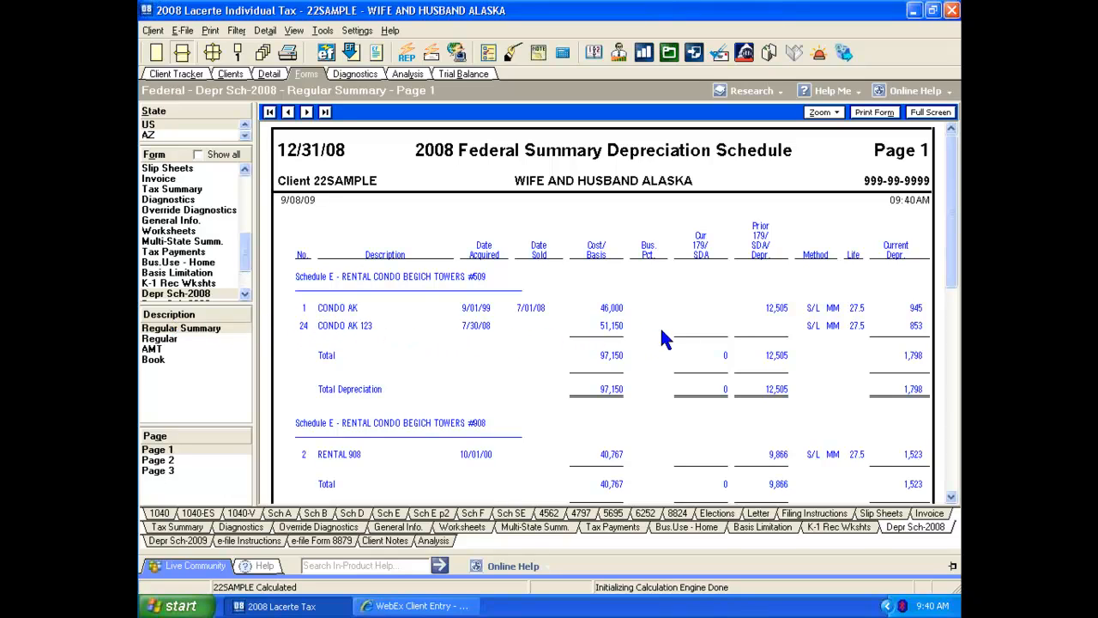
mouse_move(944, 340)
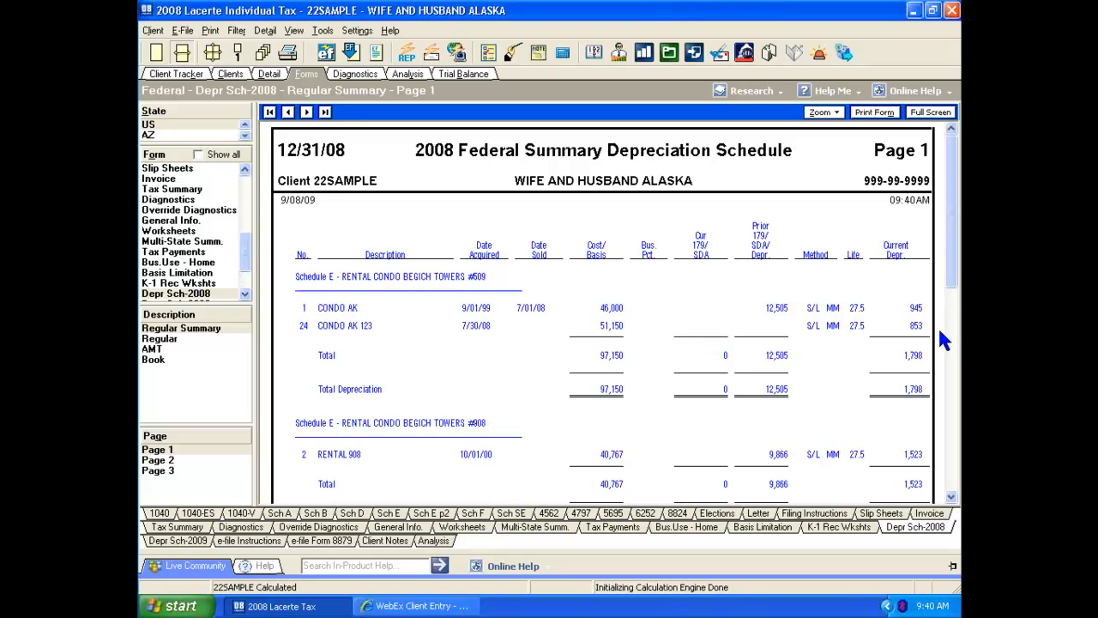
mouse_move(935, 337)
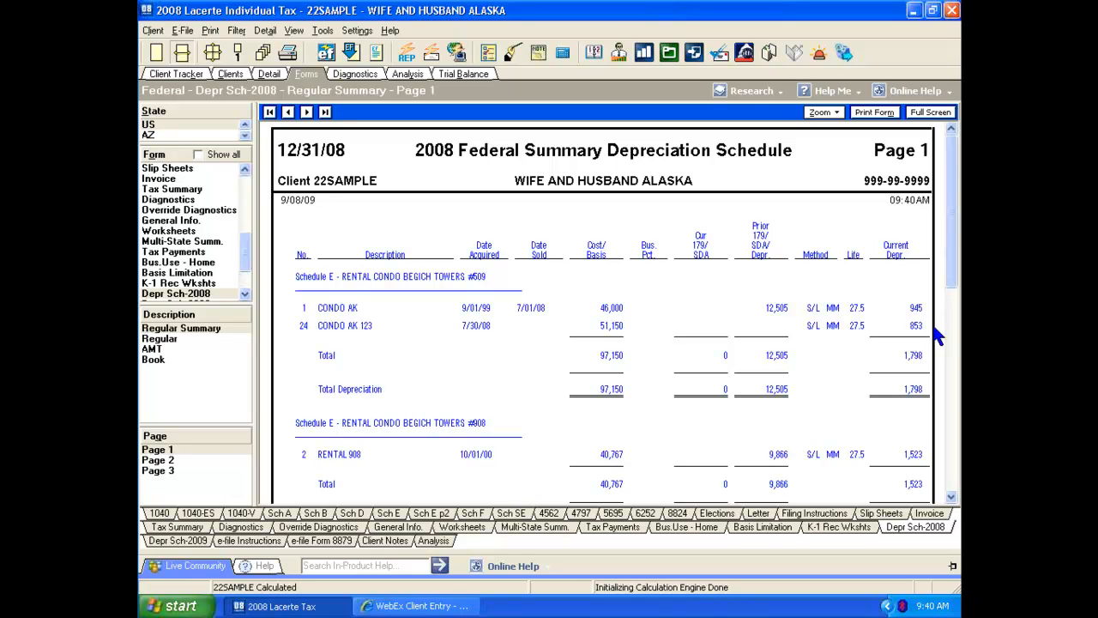